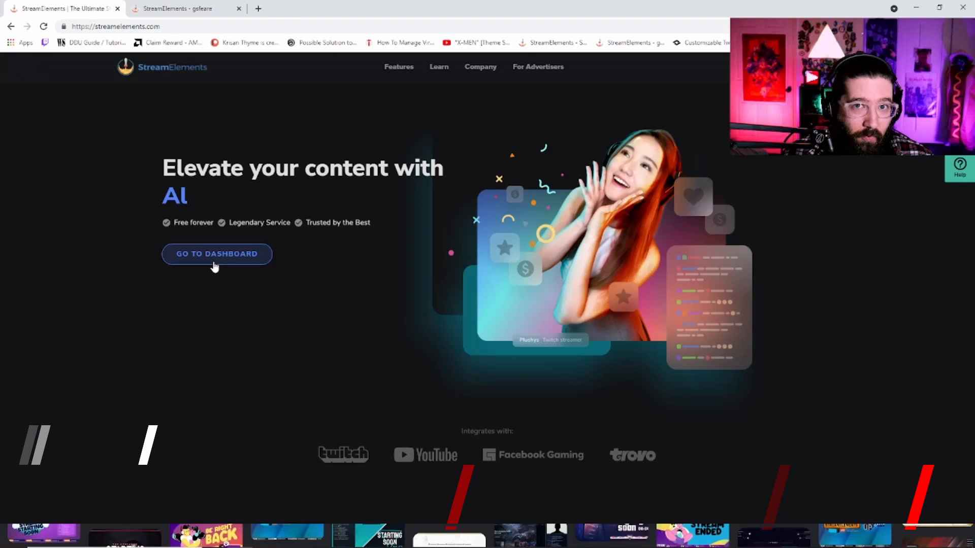
Go to the StreamElements account dashboard from the homepage
{"action": "left_click", "coordinate": [216, 254]}
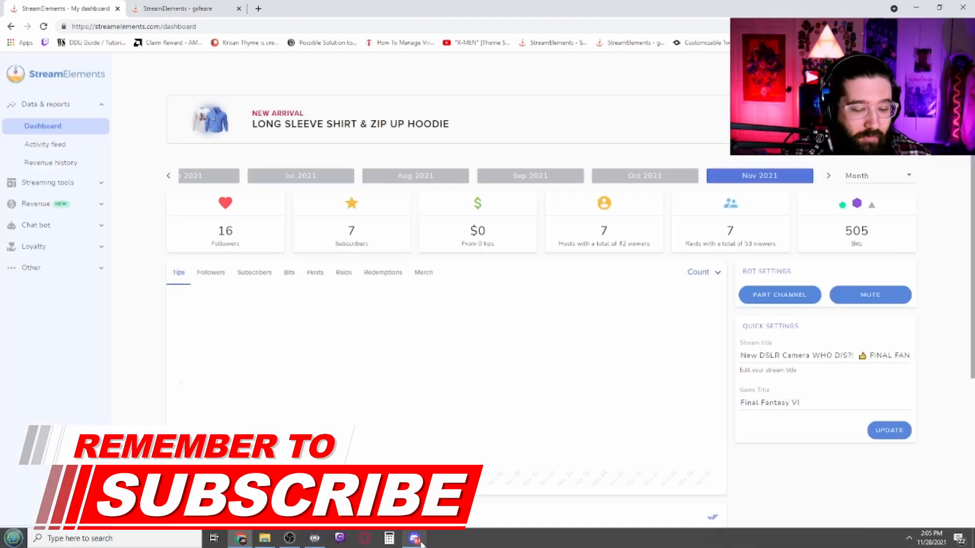
{"action": "left_click", "coordinate": [415, 538]}
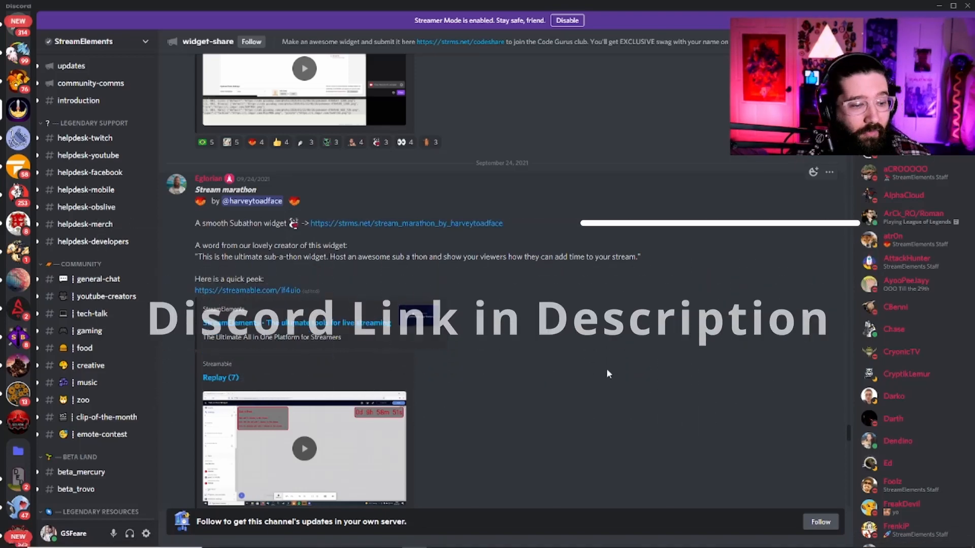
{"action": "scroll", "scroll_direction": "down", "scroll_amount": 3}
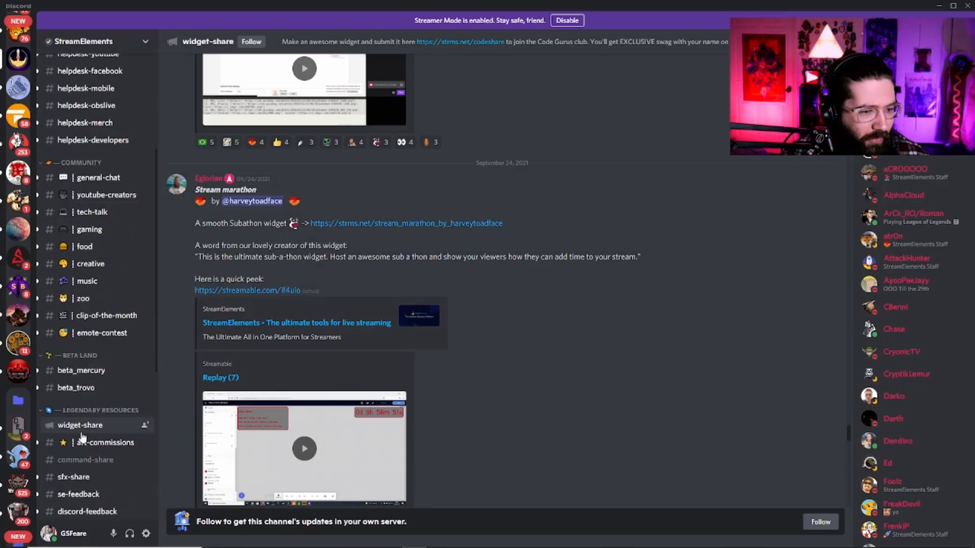
{"action": "scroll", "scroll_direction": "down", "scroll_amount": 3}
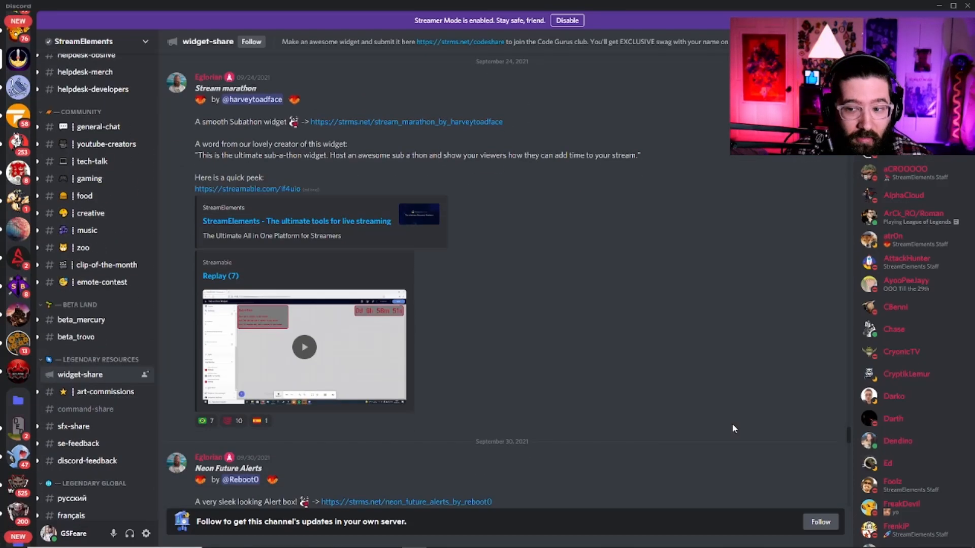
{"action": "scroll", "scroll_direction": "up", "scroll_amount": 3}
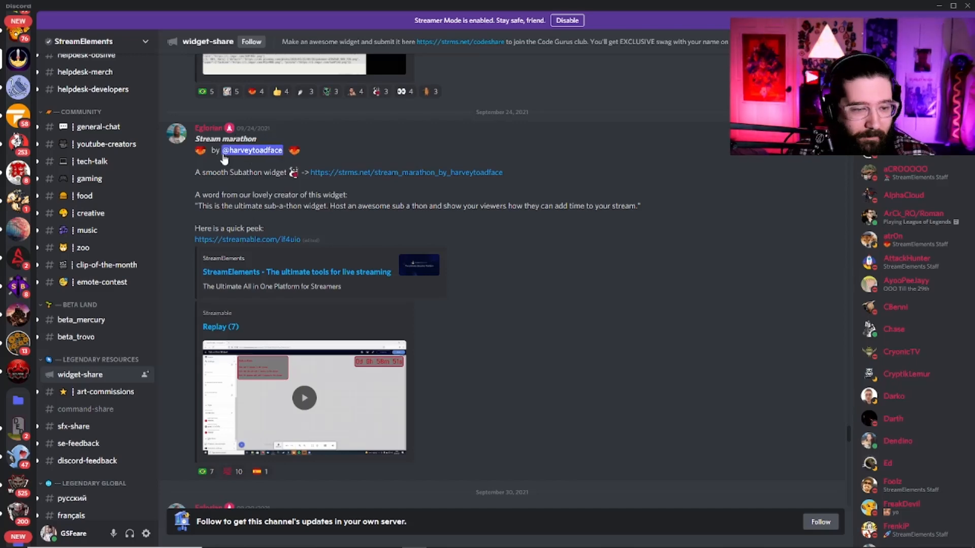
{"action": "mouse_move", "coordinate": [276, 257]}
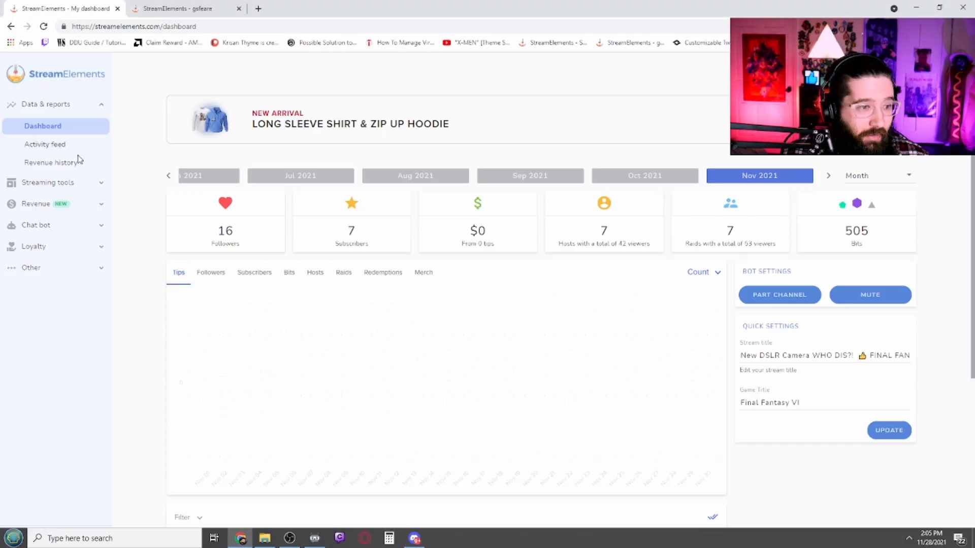
Navigate via Streaming tools to My overlays and pick the Stream marathon overlay
{"action": "left_click", "coordinate": [47, 181]}
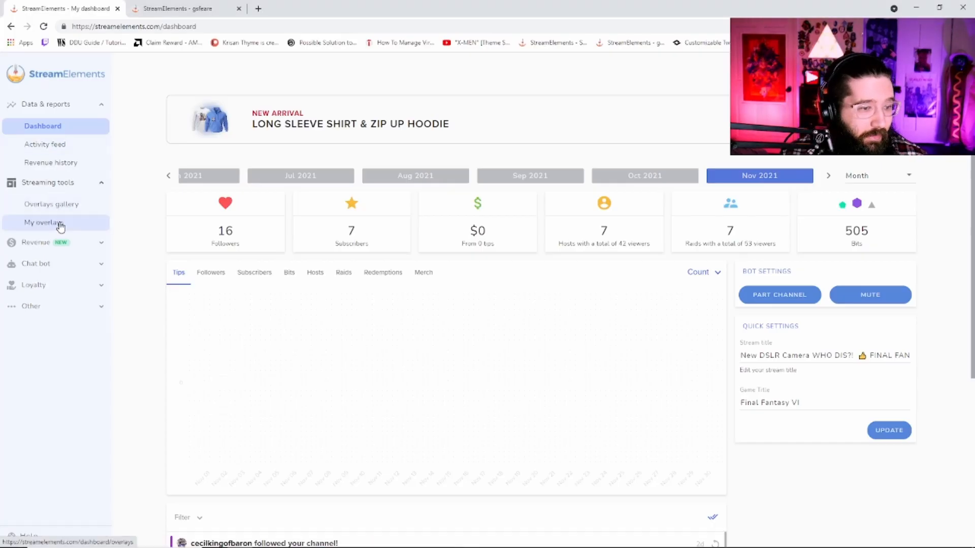
{"action": "left_click", "coordinate": [43, 223]}
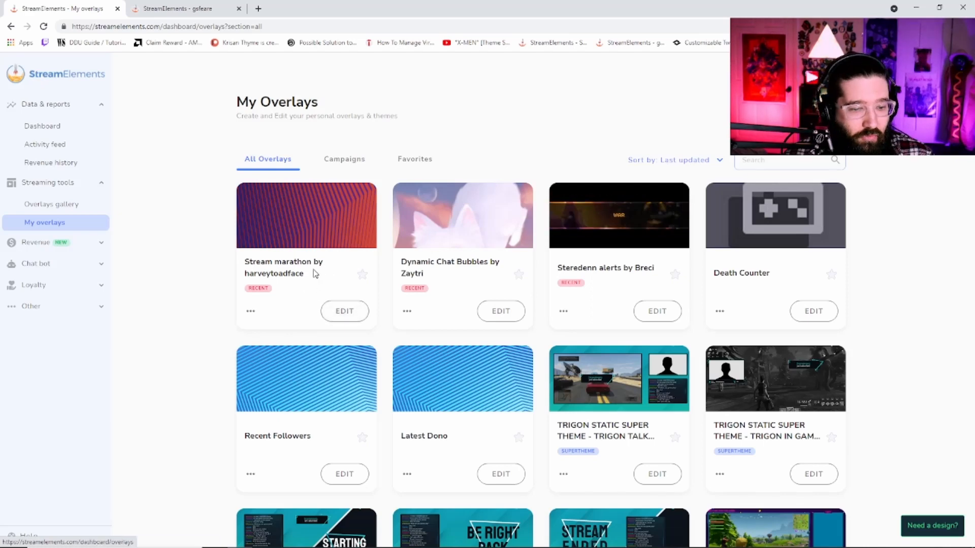
{"action": "left_click", "coordinate": [345, 310]}
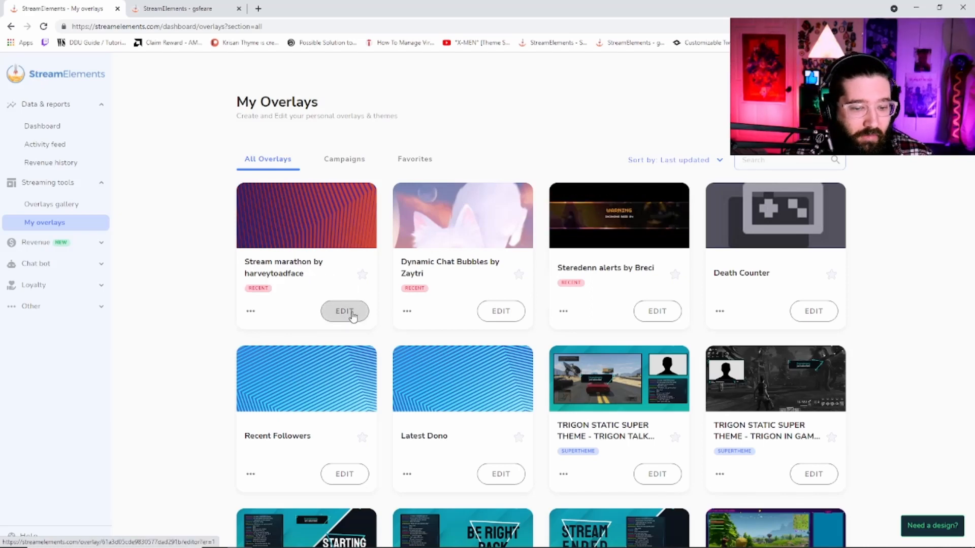
Edit the Stream marathon overlay and show the Subathon layer's settings groups
{"action": "left_click", "coordinate": [344, 311]}
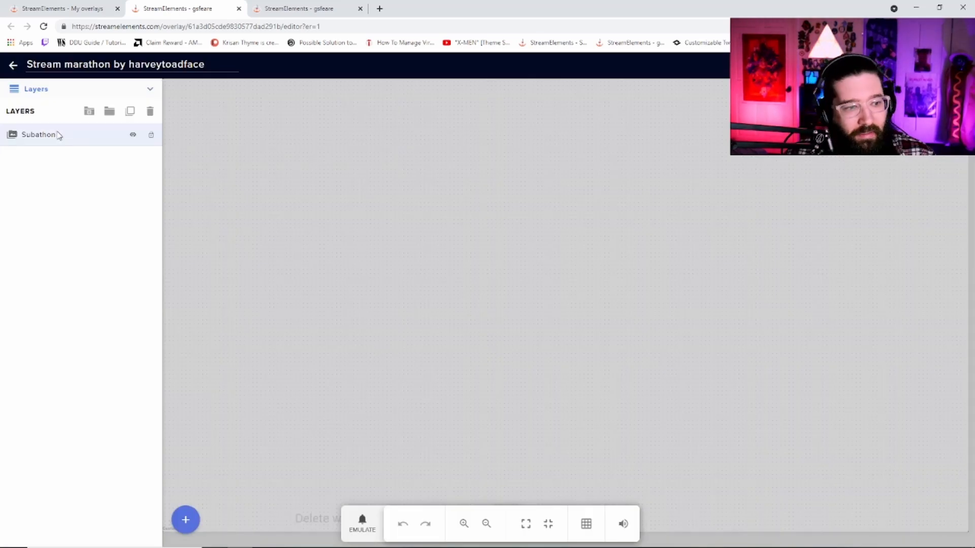
{"action": "left_click", "coordinate": [38, 134]}
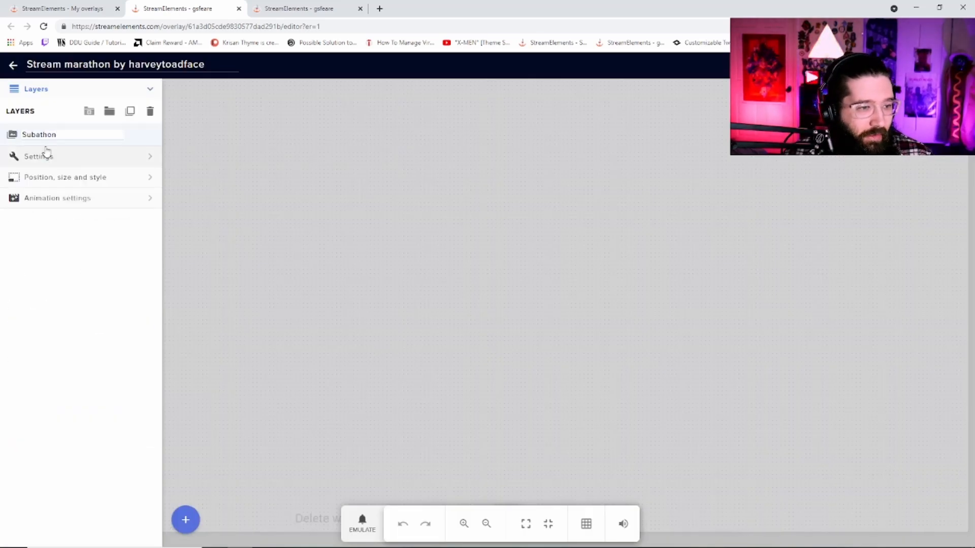
{"action": "left_click", "coordinate": [37, 156]}
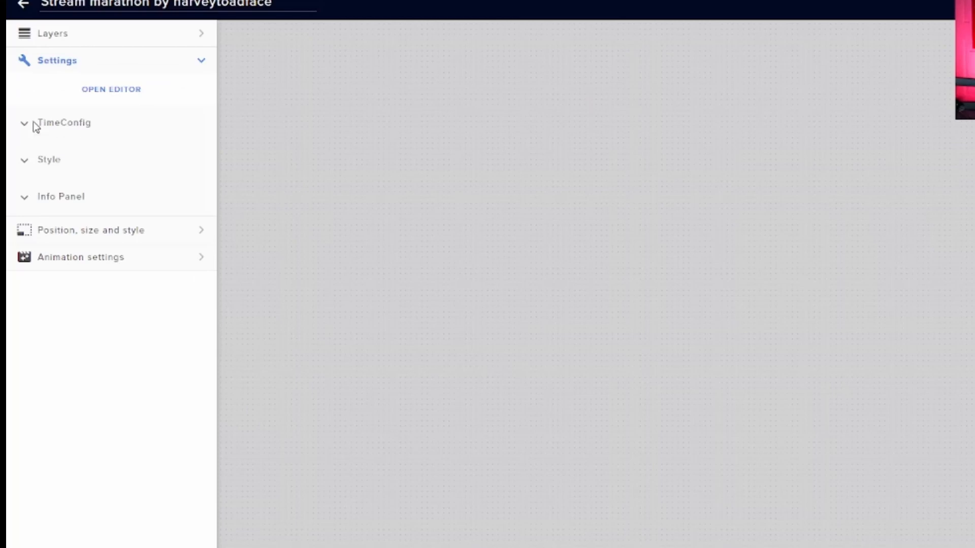
In TimeConfig, set 5 h initial, 24 h maximum, 100 minimum bits and 1-minute bit increment
{"action": "left_click", "coordinate": [65, 122]}
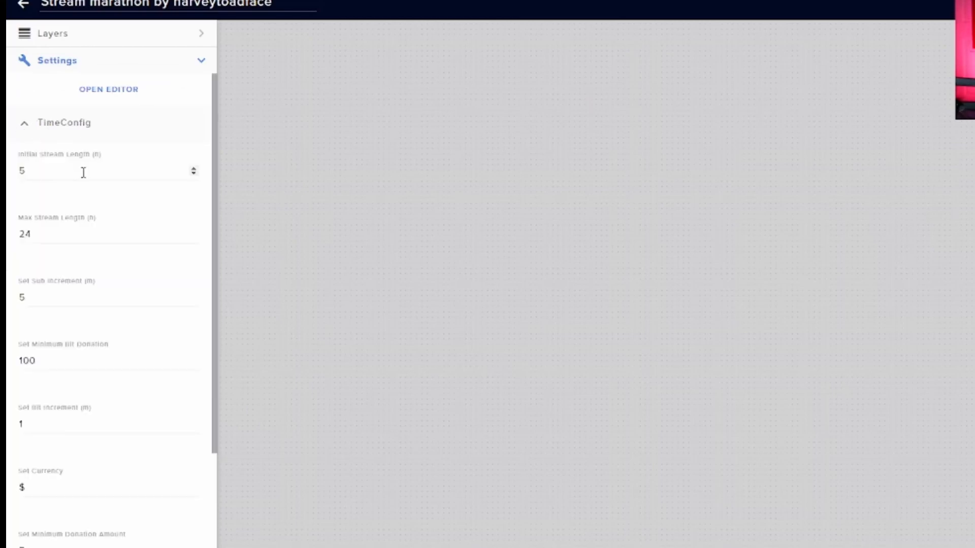
{"action": "left_click", "coordinate": [93, 170]}
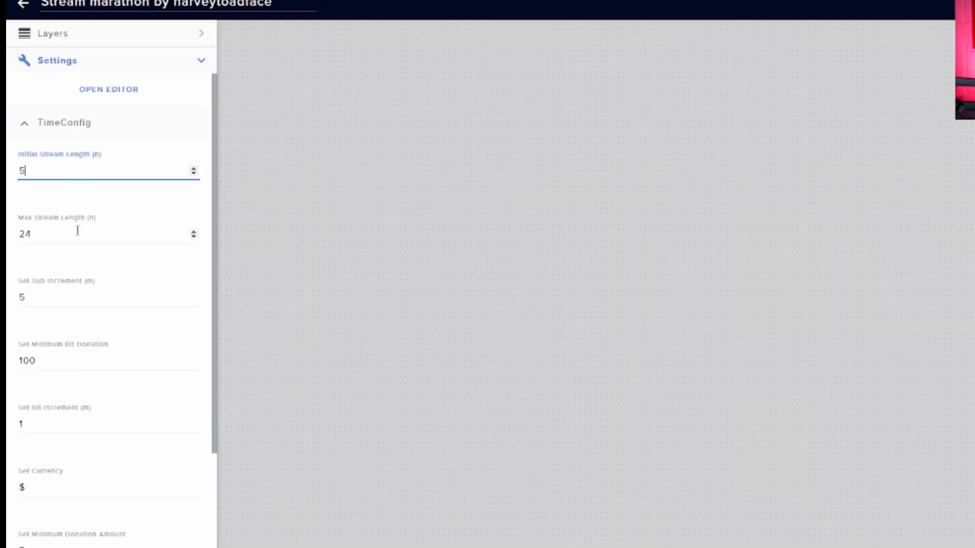
{"action": "left_click", "coordinate": [109, 233]}
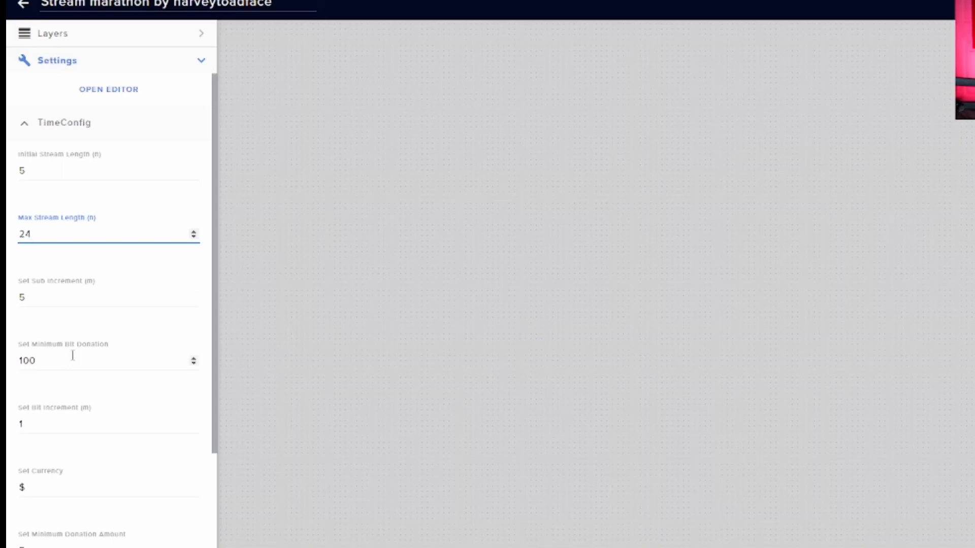
{"action": "left_click", "coordinate": [94, 359]}
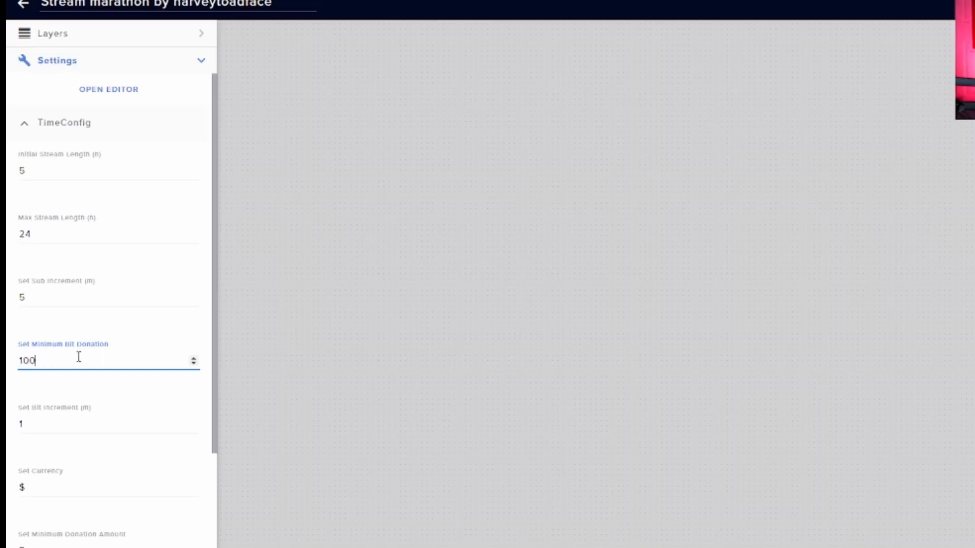
{"action": "left_click", "coordinate": [94, 425]}
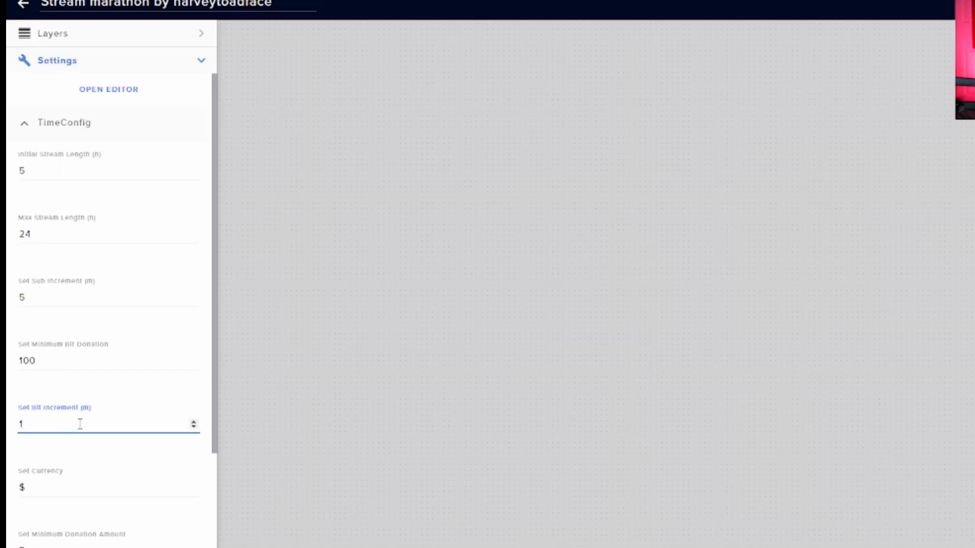
Set the currency to $ and the minimum donation to $5
{"action": "scroll", "scroll_direction": "down", "scroll_amount": 3}
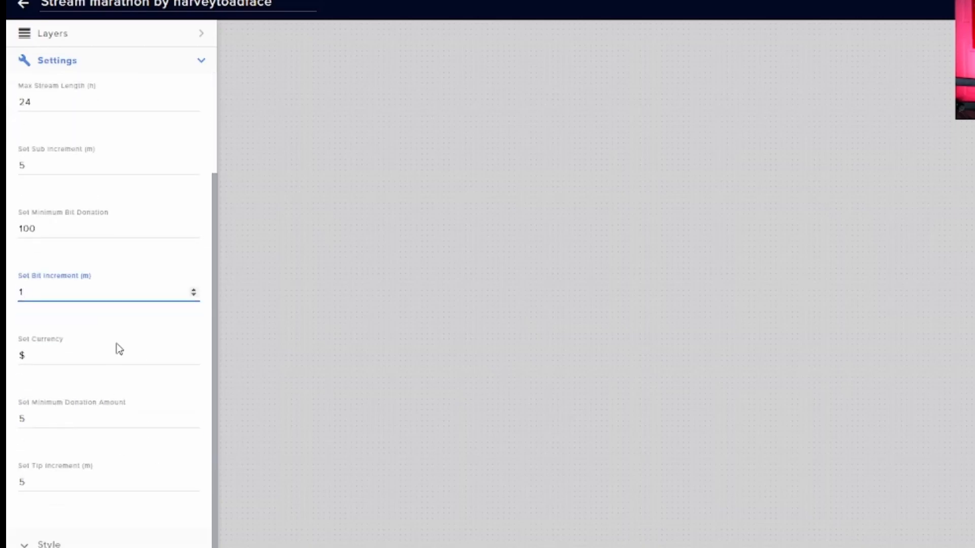
{"action": "left_click", "coordinate": [109, 356]}
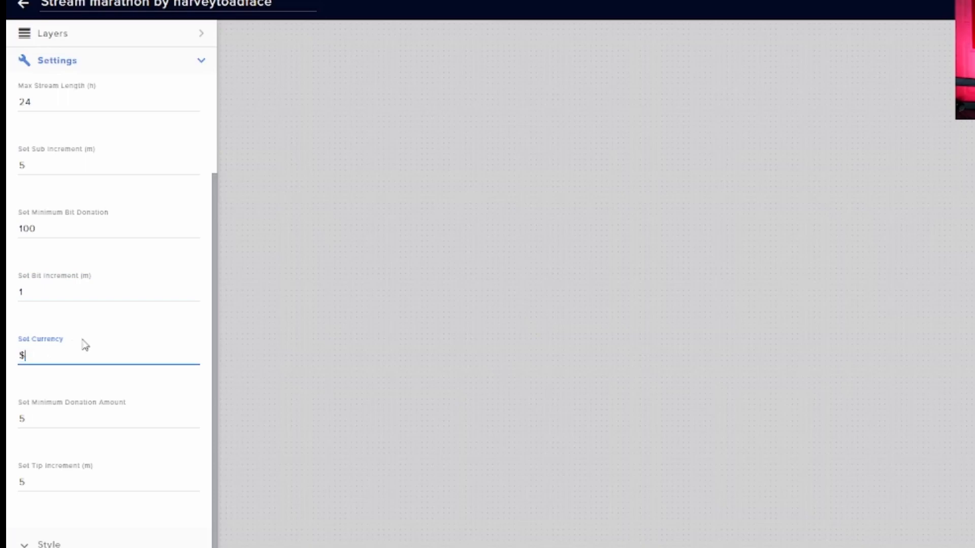
{"action": "mouse_move", "coordinate": [46, 354]}
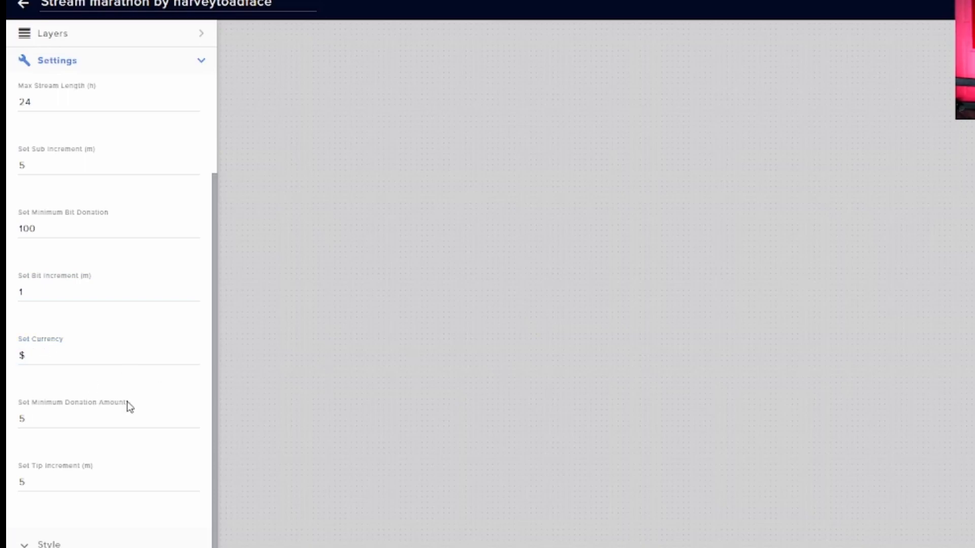
{"action": "left_click", "coordinate": [109, 419]}
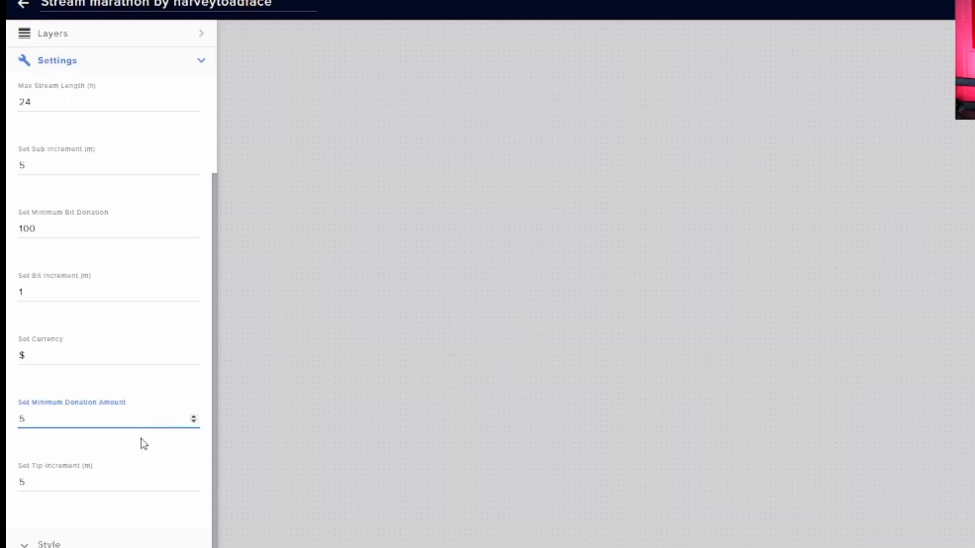
{"action": "mouse_move", "coordinate": [176, 475]}
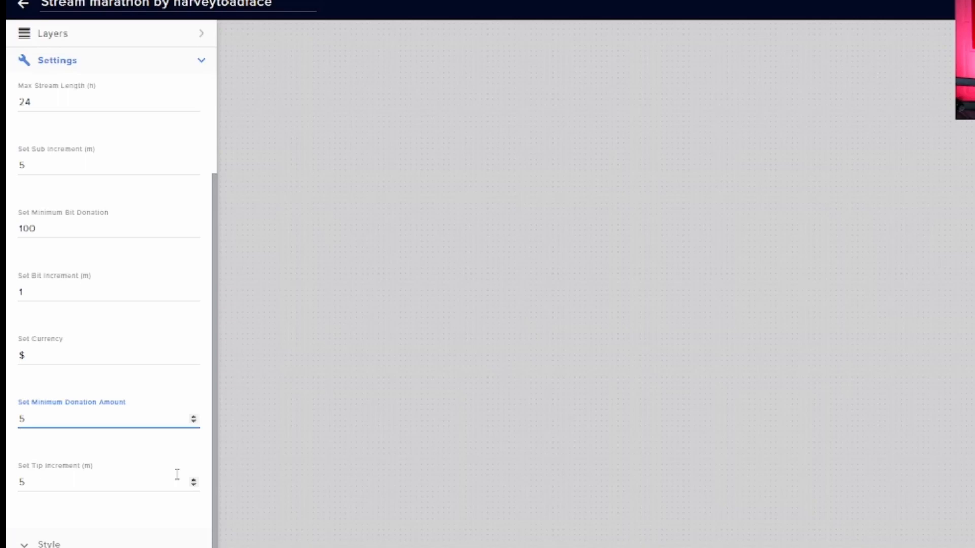
{"action": "scroll", "scroll_direction": "down", "scroll_amount": 3}
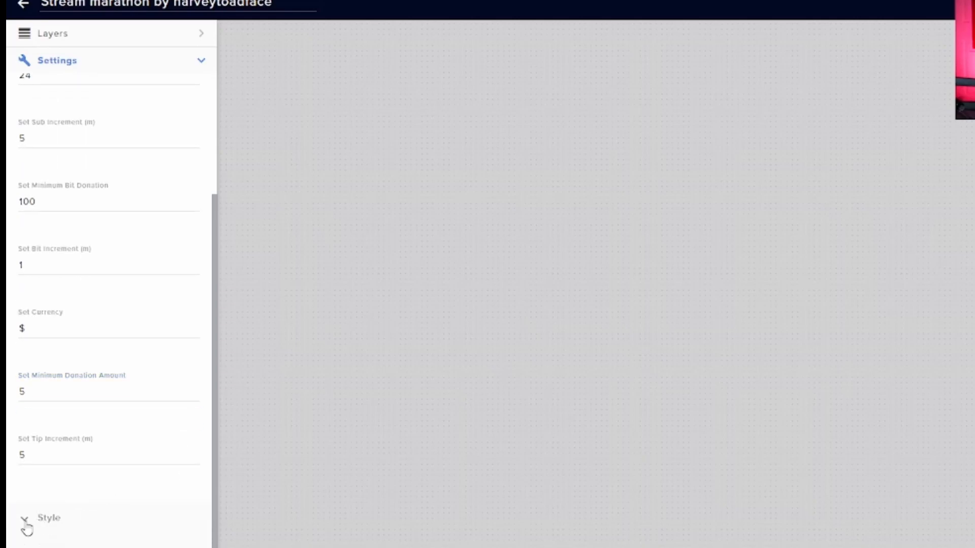
In Style, keep Roboto font with #fefeff text and border colours
{"action": "left_click", "coordinate": [49, 518]}
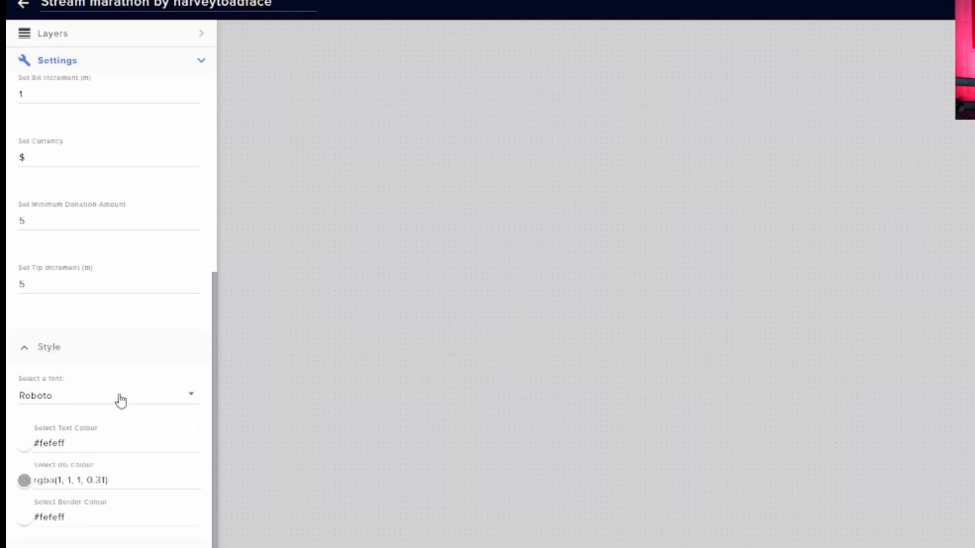
{"action": "left_click", "coordinate": [109, 395]}
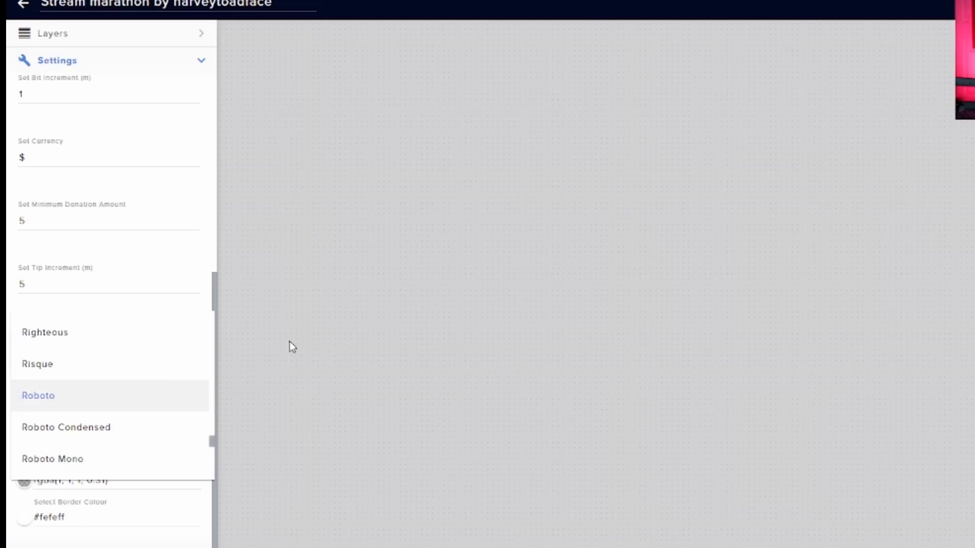
{"action": "left_click", "coordinate": [38, 396]}
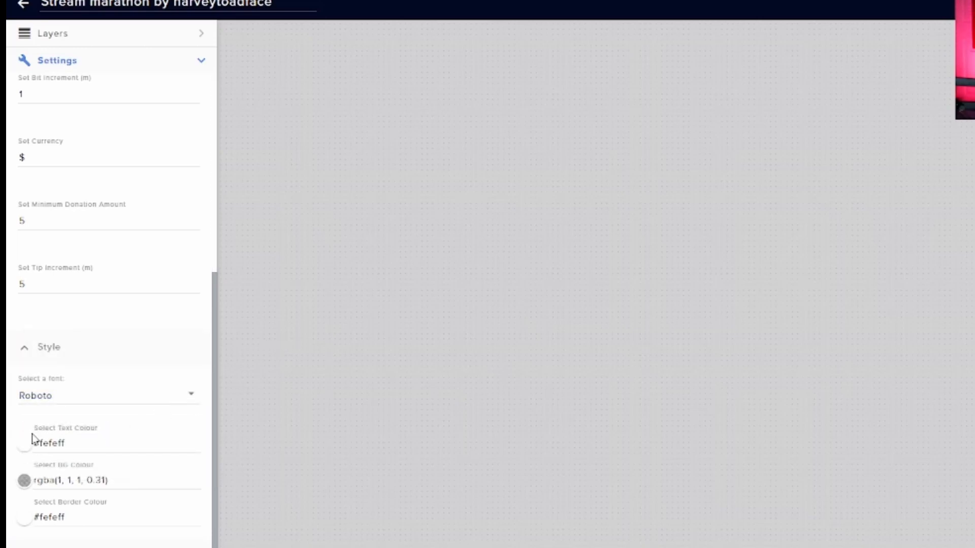
{"action": "mouse_move", "coordinate": [32, 457]}
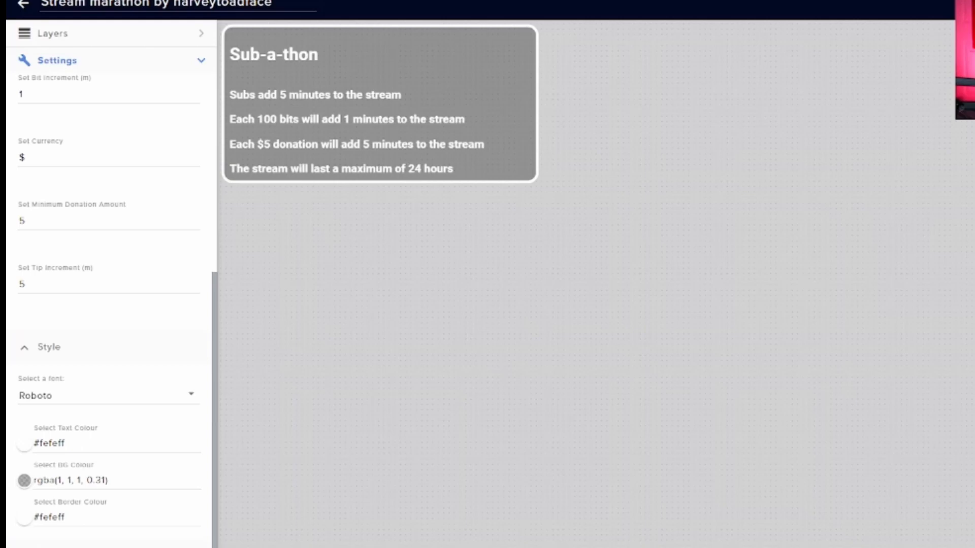
Enable Show Info Panel, leaving it at every 1 minute for 10 seconds
{"action": "scroll", "scroll_direction": "down", "scroll_amount": 3}
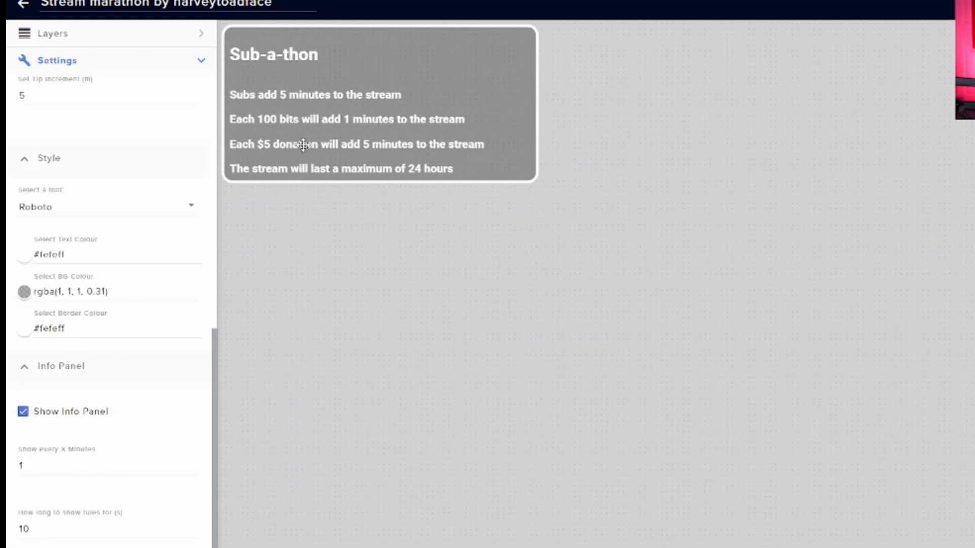
{"action": "mouse_move", "coordinate": [509, 154]}
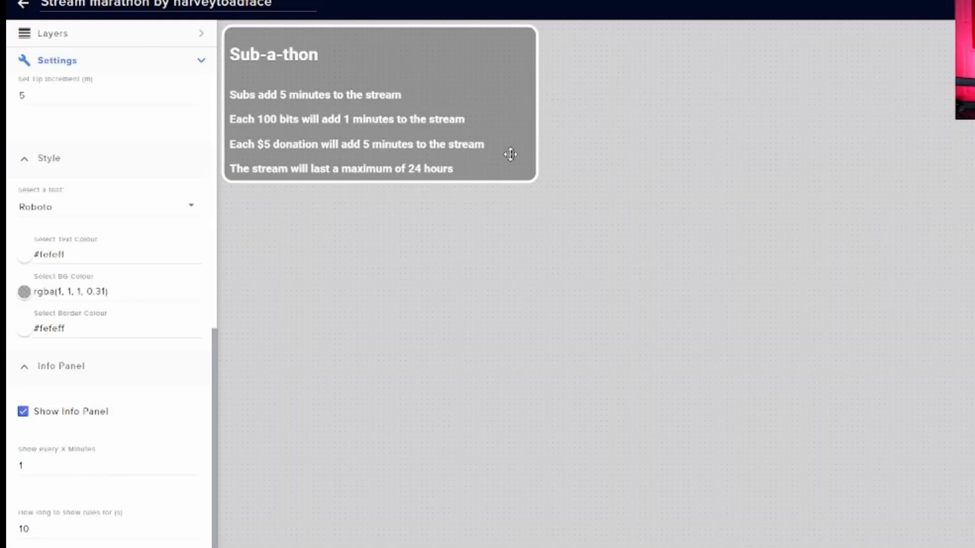
{"action": "mouse_move", "coordinate": [572, 149]}
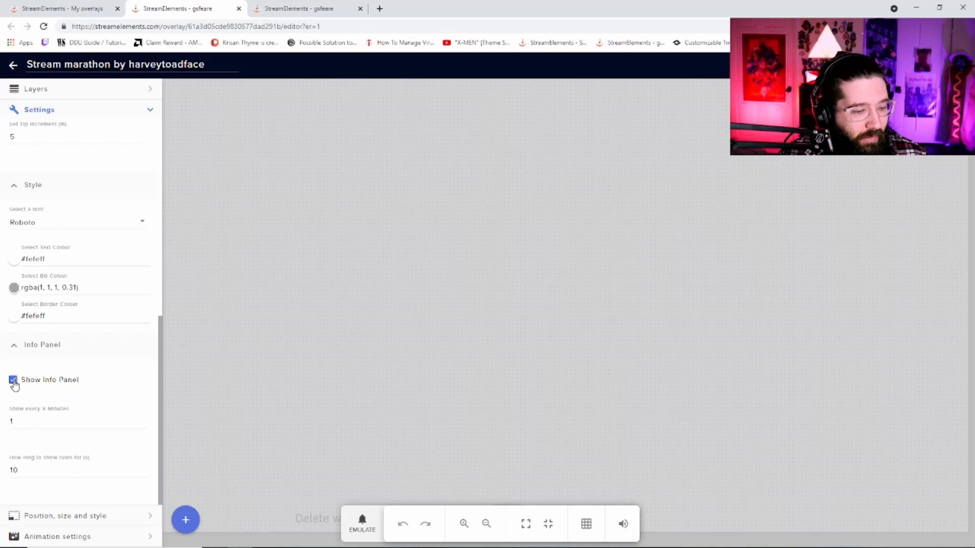
{"action": "left_click", "coordinate": [13, 380]}
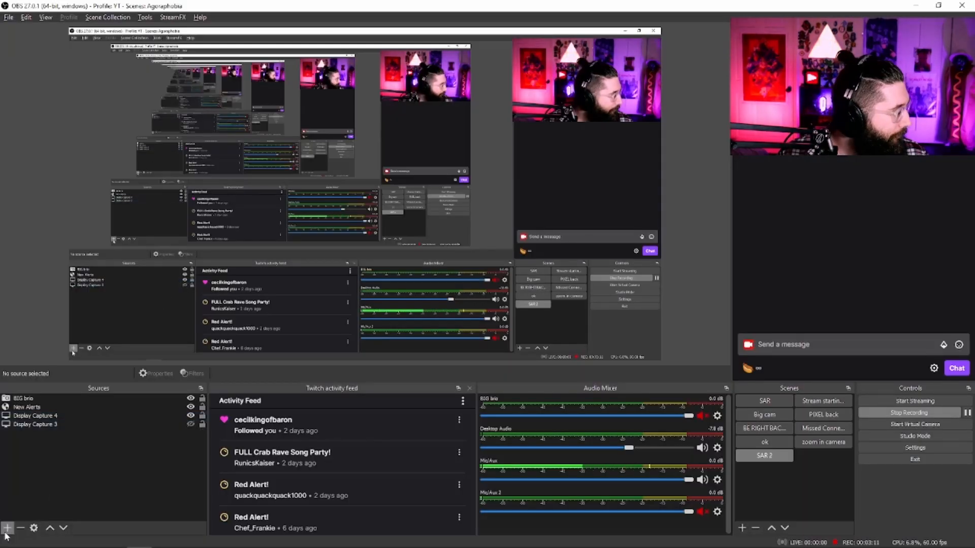
Add a visible Browser source named Browser 5 to the OBS scene
{"action": "left_click", "coordinate": [7, 528]}
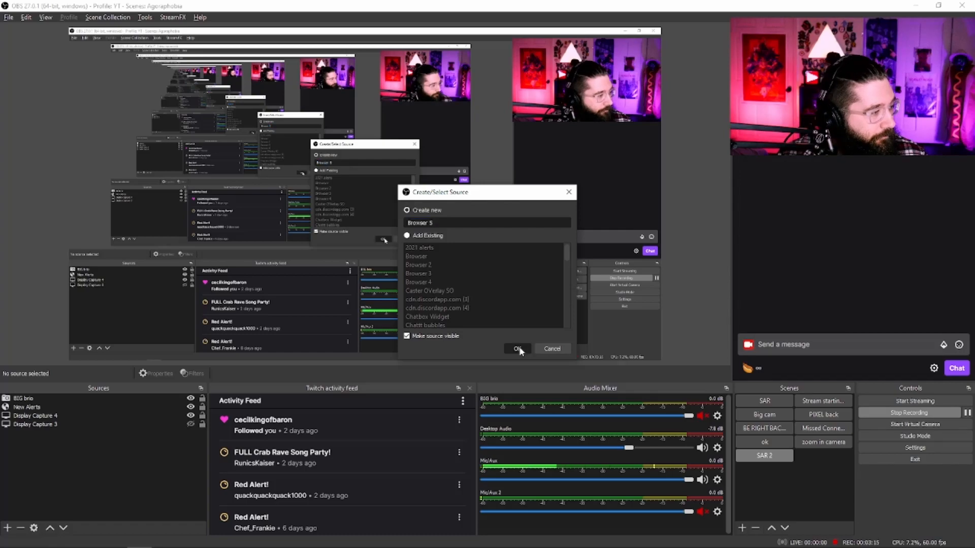
{"action": "left_click", "coordinate": [517, 348]}
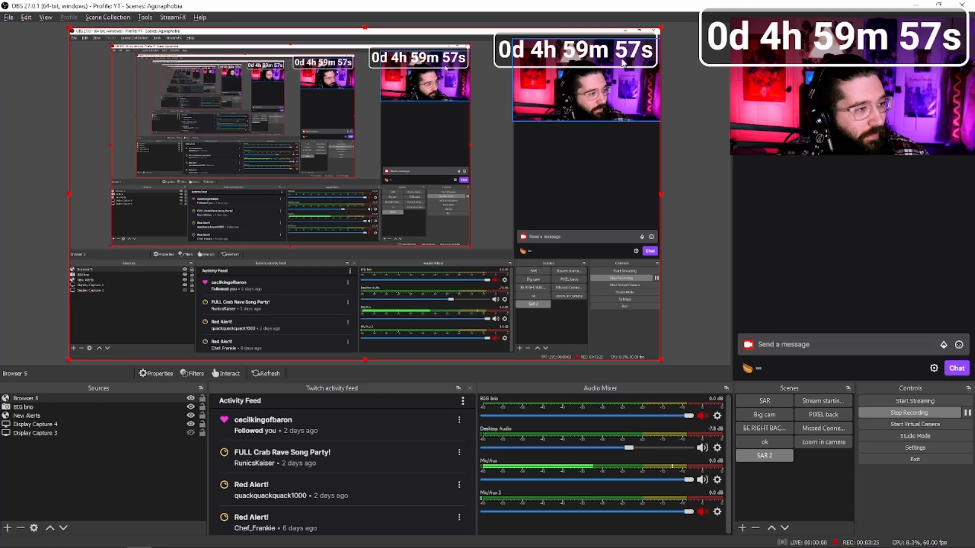
{"action": "mouse_move", "coordinate": [696, 165]}
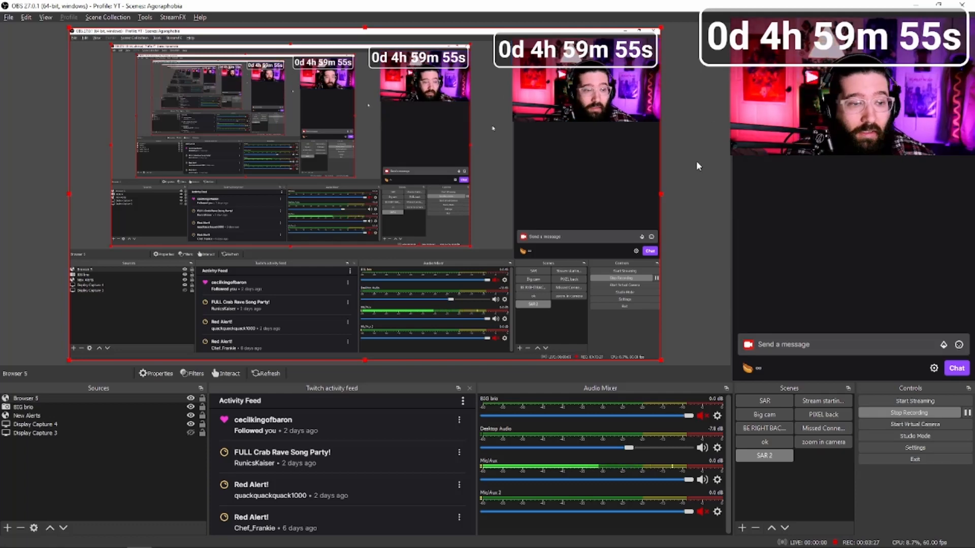